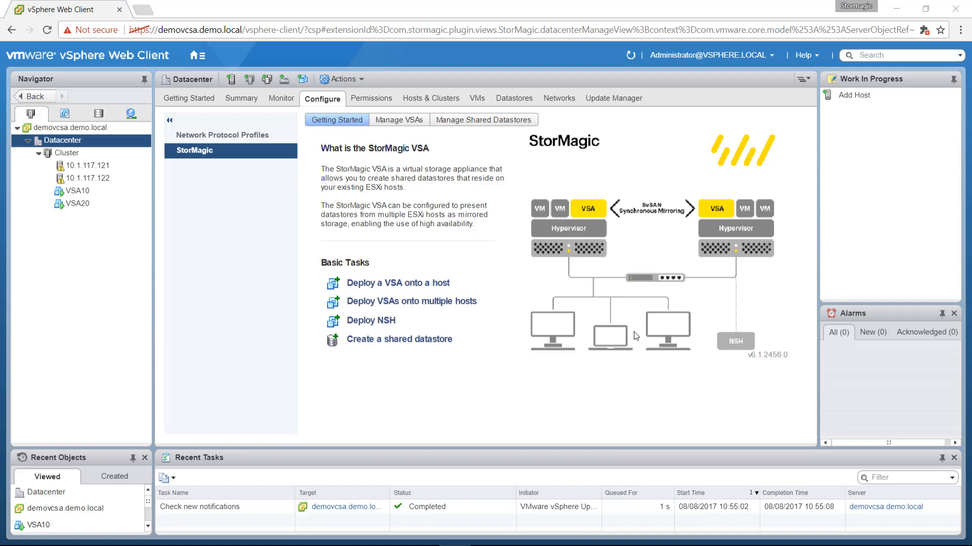
# Show the vCenter's StorMagic Dashboard with VSA10 and VSA20 healthy on firmware 6.0.3506.
pyautogui.click(72, 127)
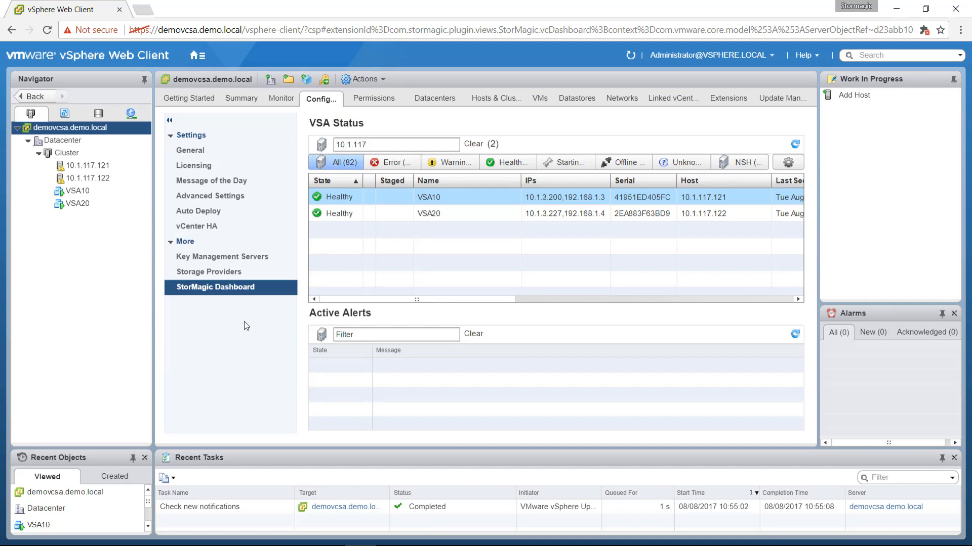
pyautogui.moveTo(452, 234)
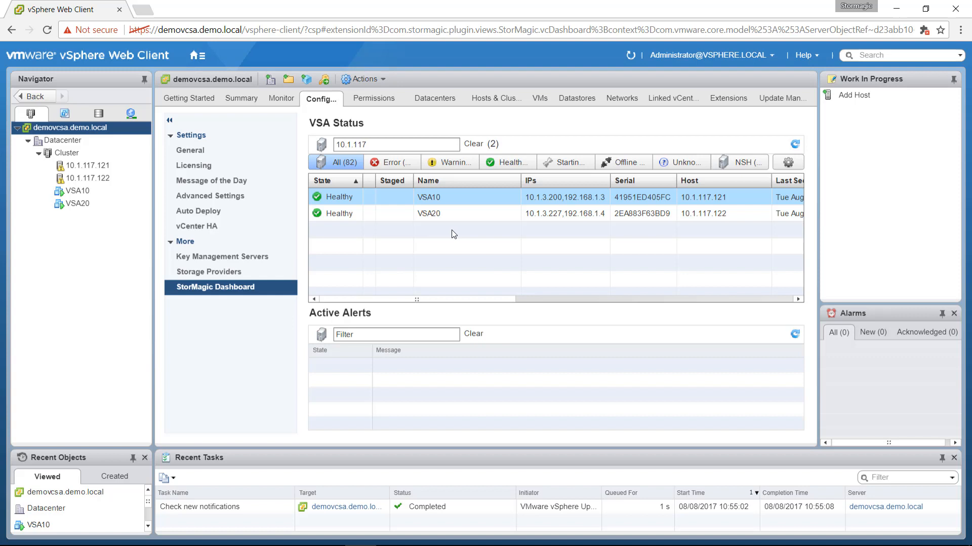
pyautogui.moveTo(447, 304)
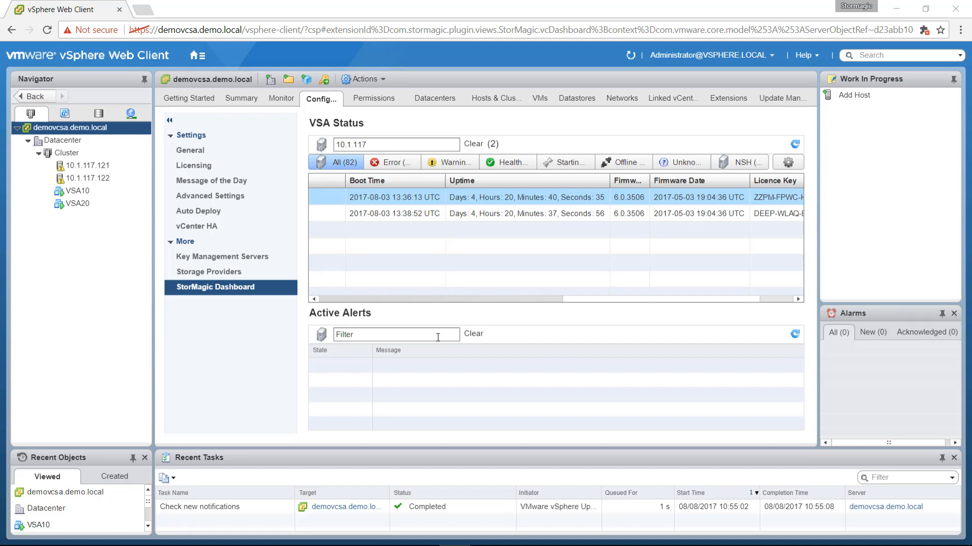
pyautogui.moveTo(357, 435)
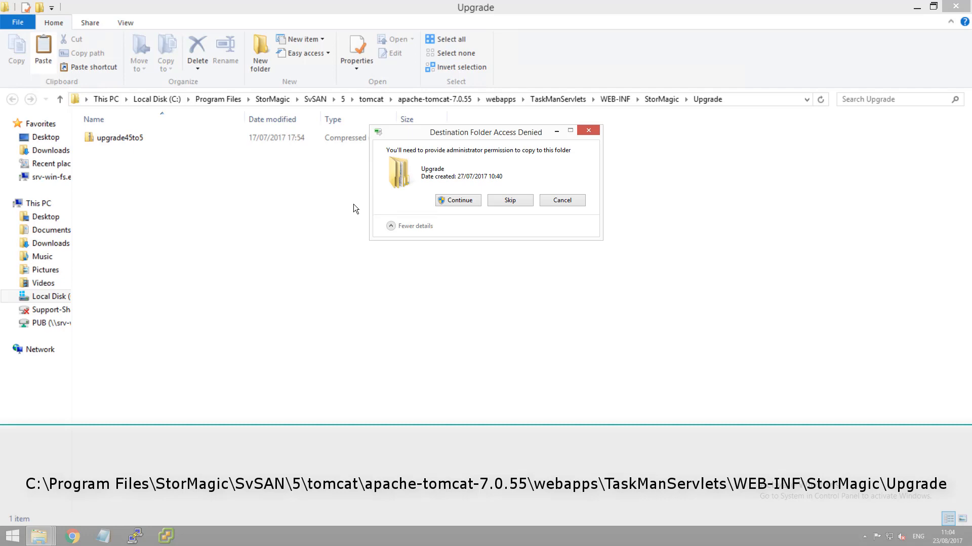
# Grant administrator permission so the upgrade45to5 package lands in the StorMagic Upgrade folder.
pyautogui.click(457, 201)
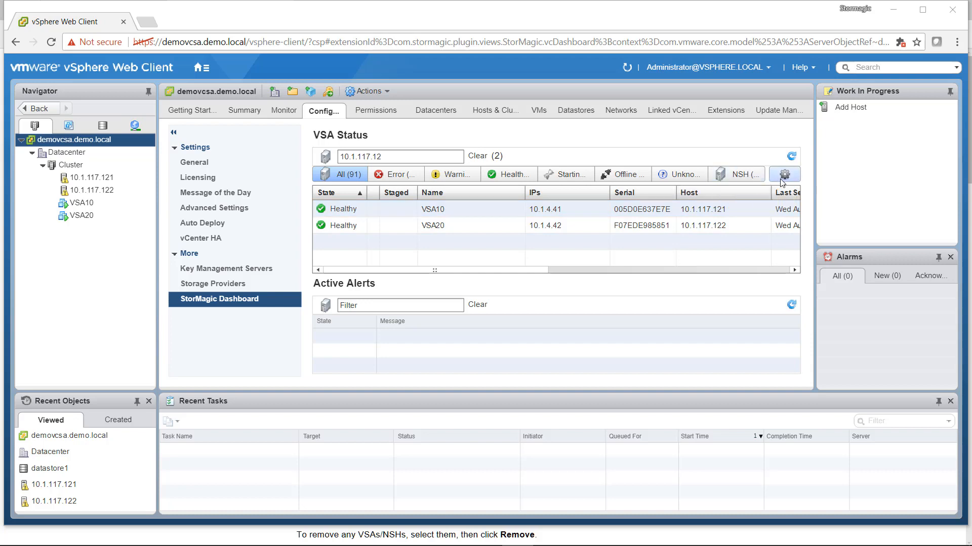
pyautogui.click(784, 174)
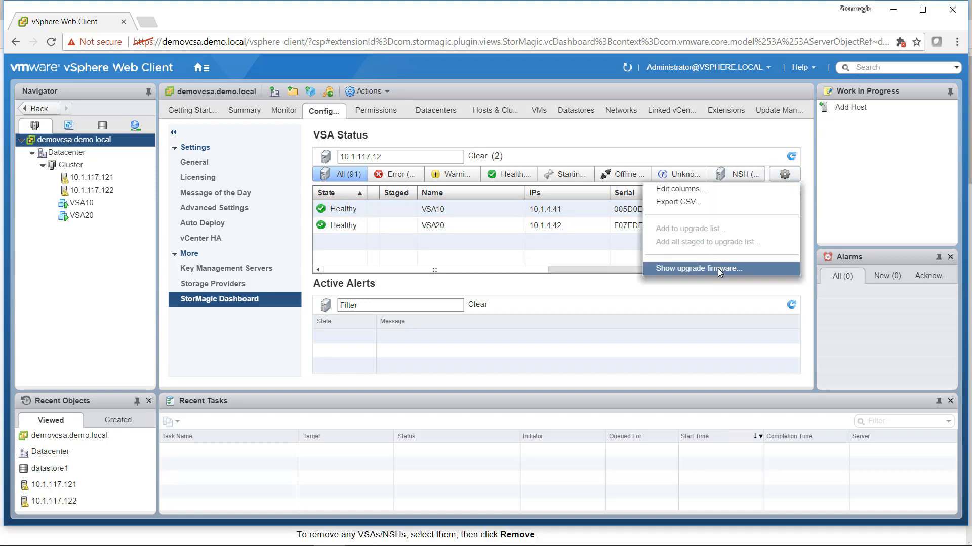
pyautogui.click(697, 268)
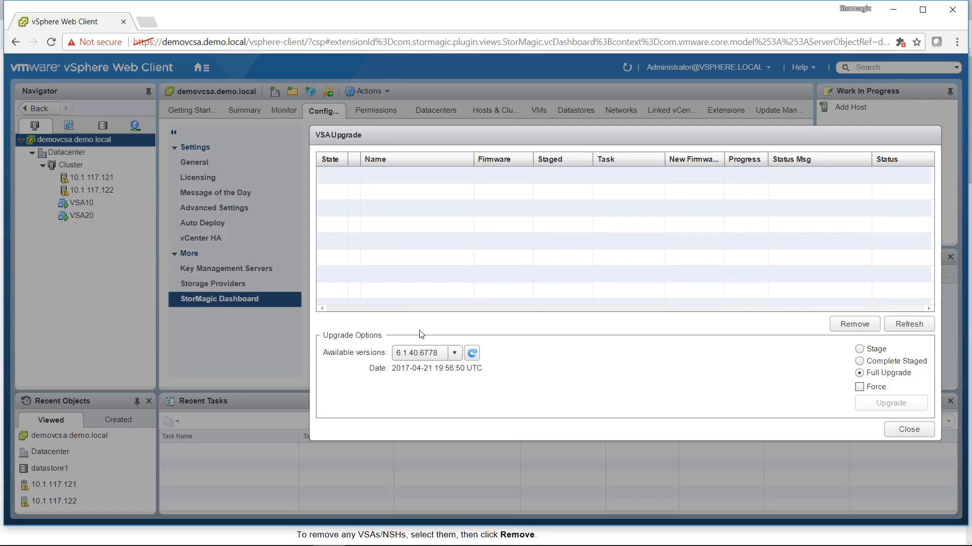
pyautogui.moveTo(798, 407)
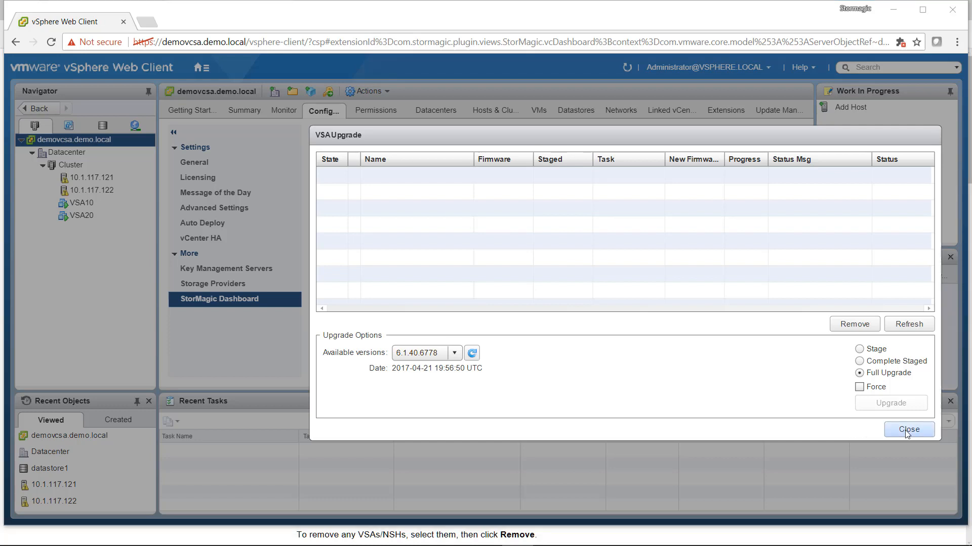
pyautogui.click(908, 430)
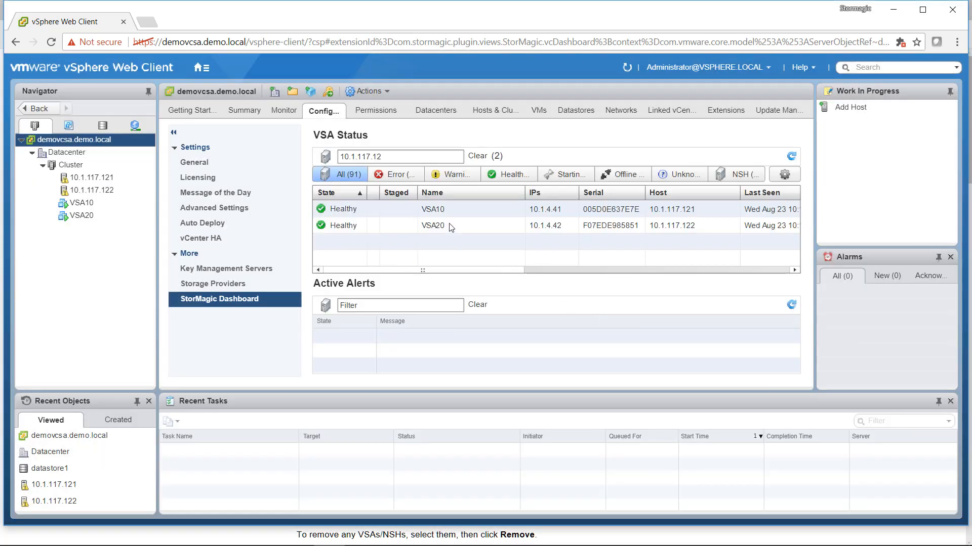
# Select VSA10 and VSA20 together and bring up the options to add them for upgrade.
pyautogui.click(432, 225)
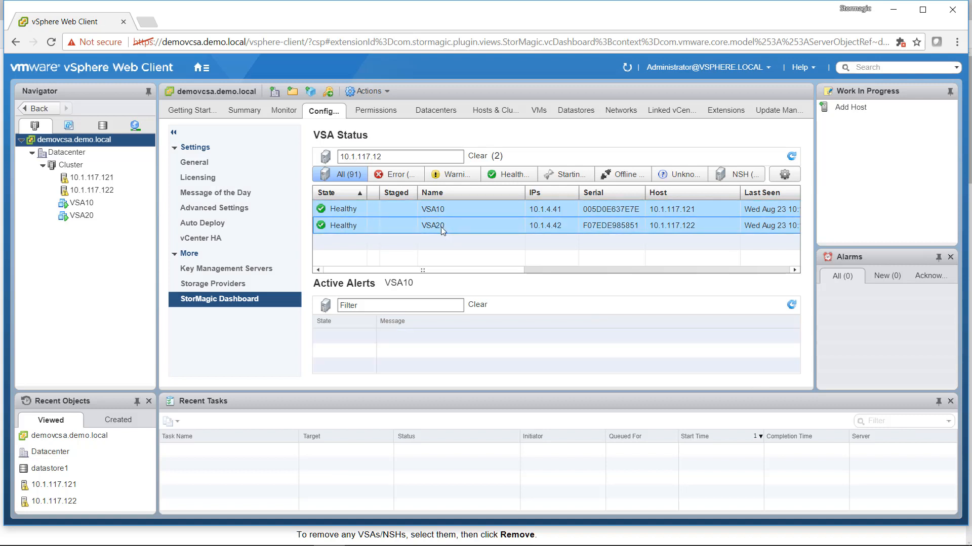
pyautogui.moveTo(442, 227)
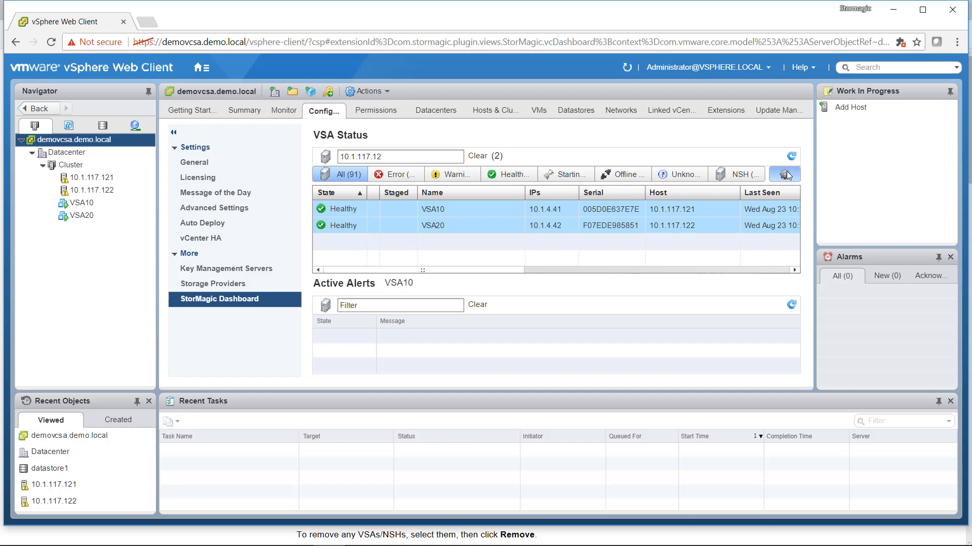
pyautogui.click(784, 174)
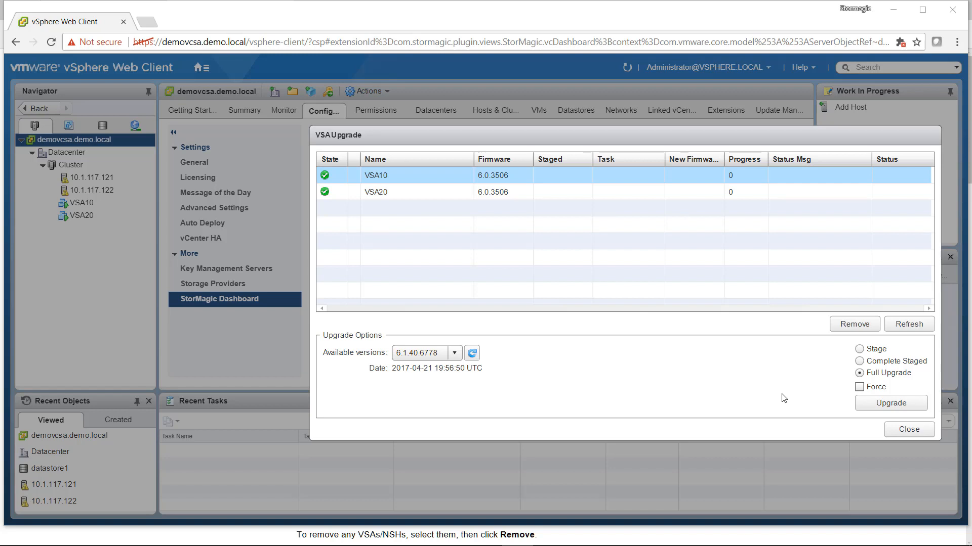
pyautogui.moveTo(841, 408)
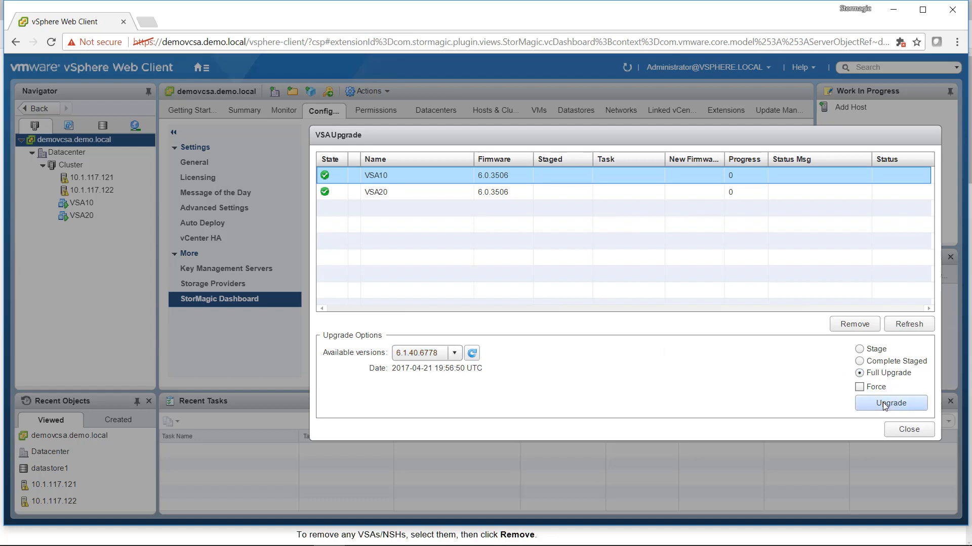
# Run the full upgrade to 6.1.40.6778 on VSA10, then start it on VSA20.
pyautogui.click(890, 402)
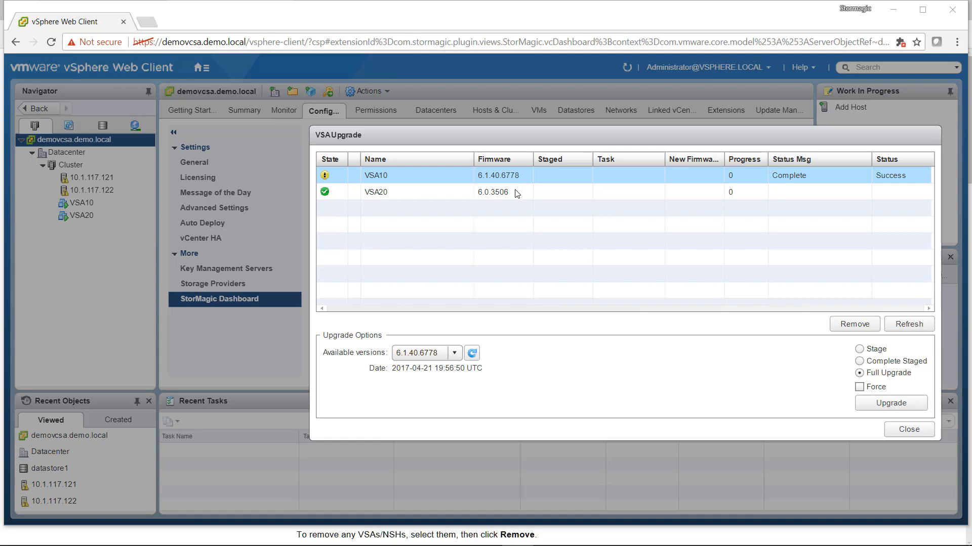
pyautogui.click(891, 403)
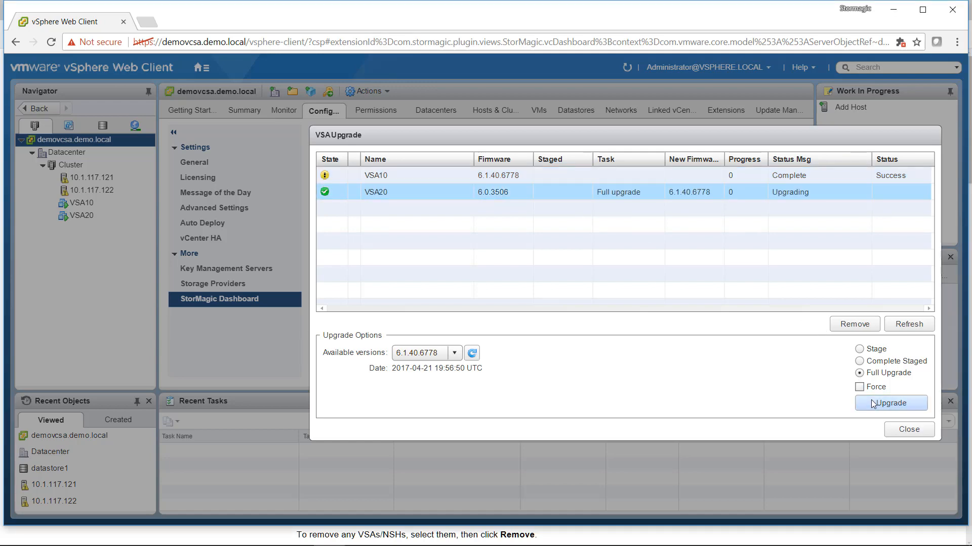